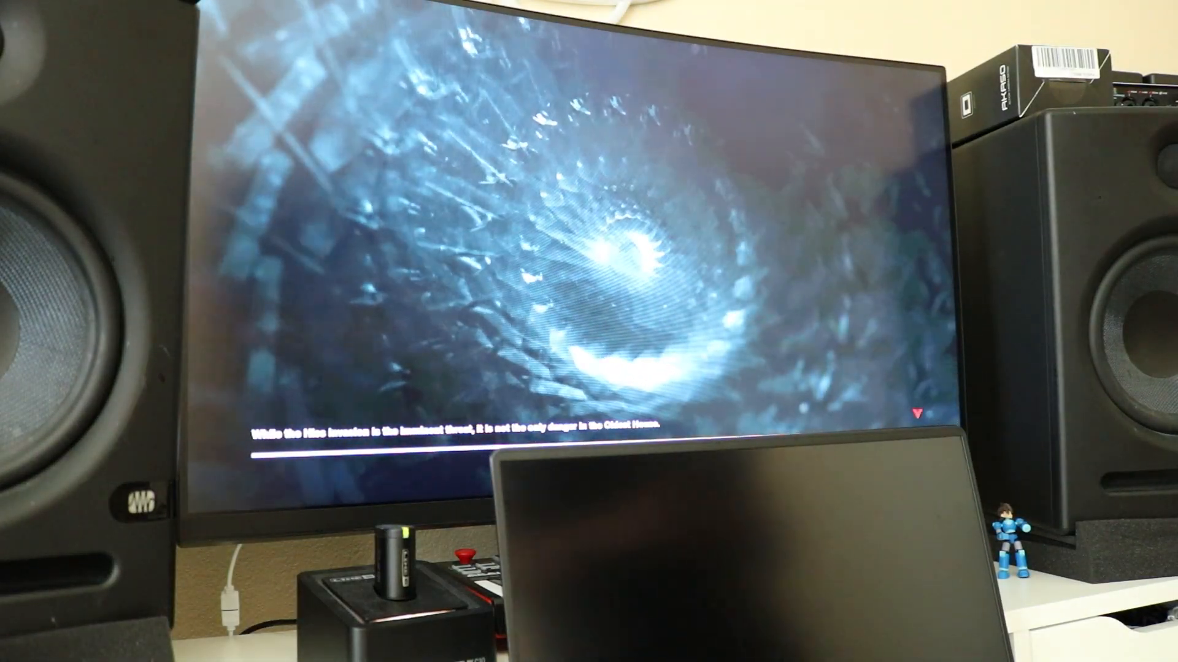
- Enable the Legion Edge toggle below Network Boost, raising the restart-required notice
left_click(728, 421)
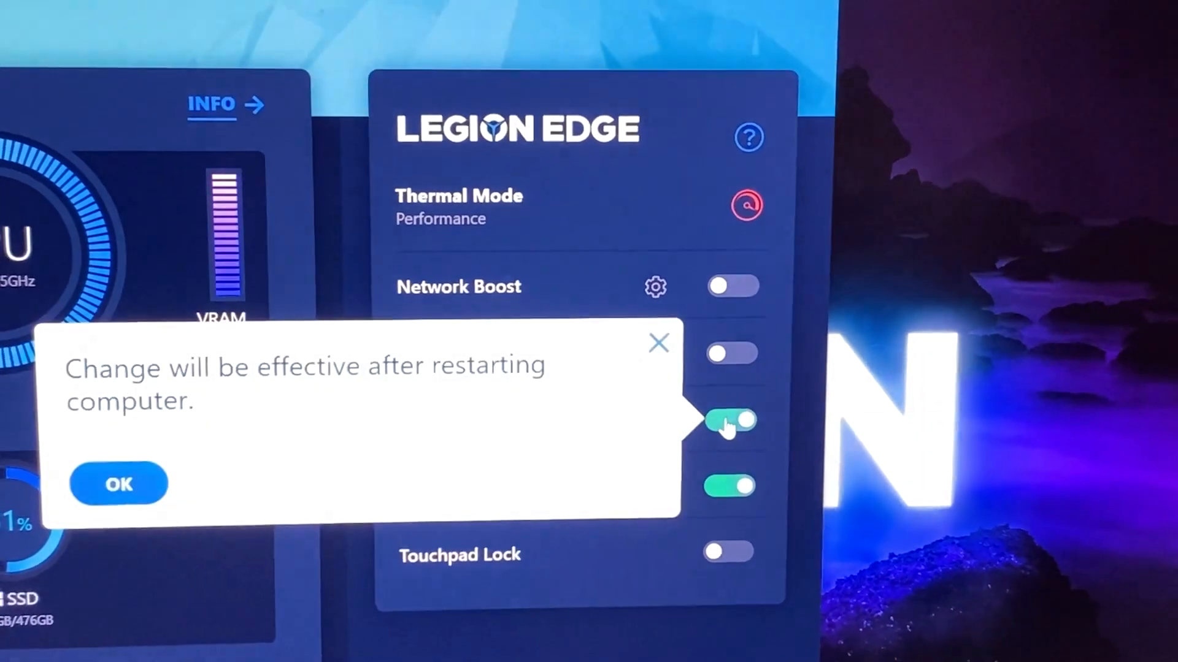